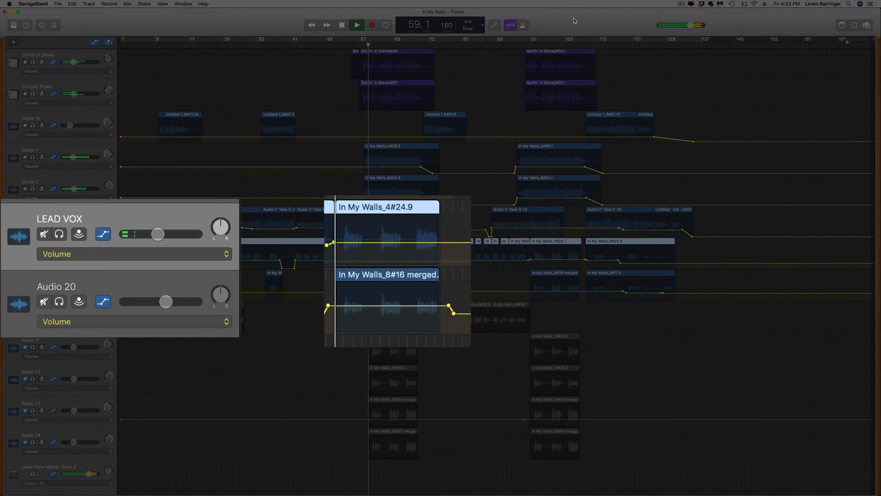
Stop playback of the vocal tracks before adjusting the double's settings
click(356, 24)
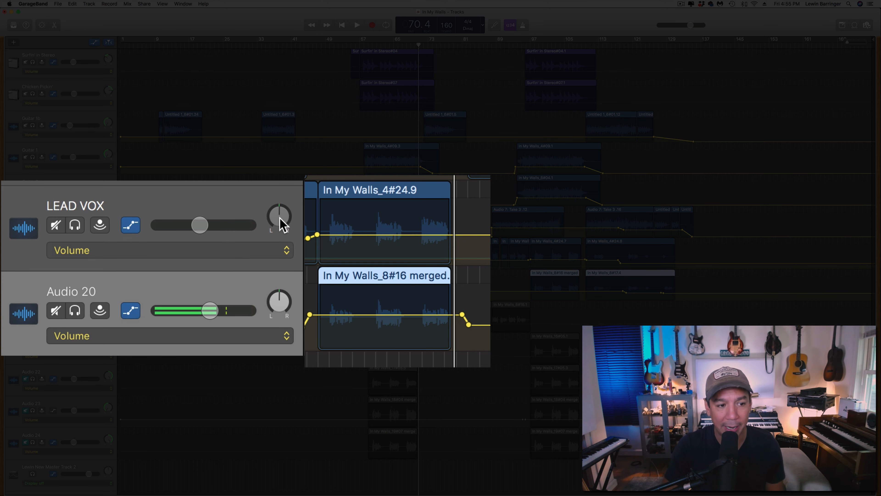
mouse_move(281, 306)
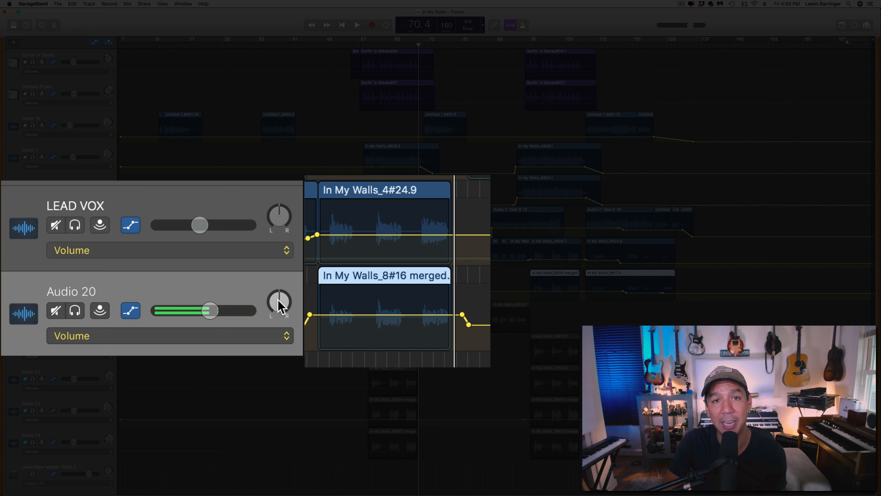
mouse_move(279, 301)
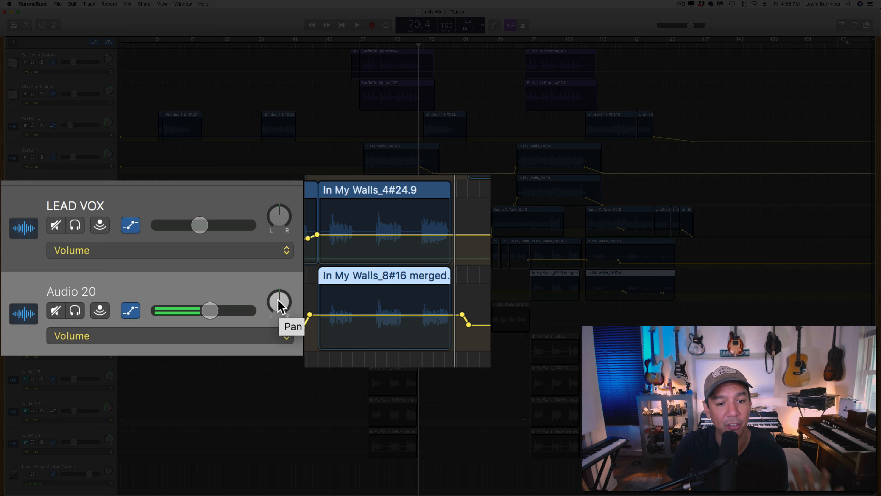
mouse_move(158, 296)
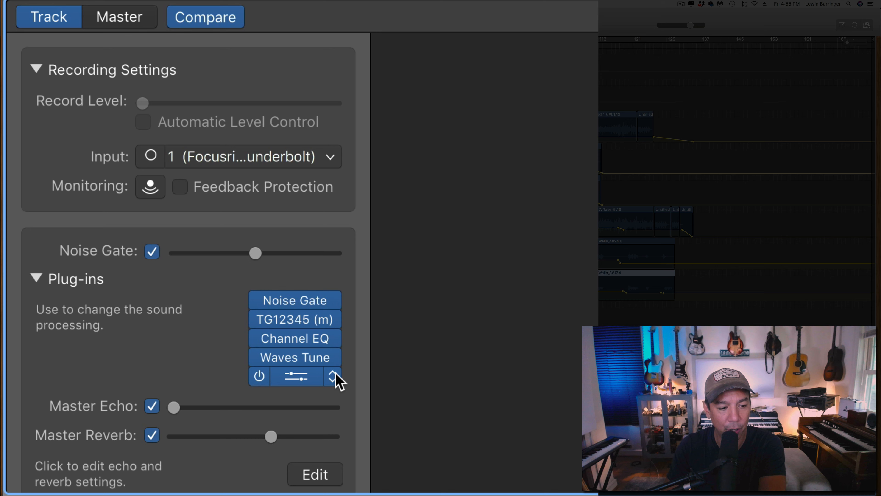
Load the Mega Wide Chorus into an empty plug-in slot on the Audio 20 double
click(333, 376)
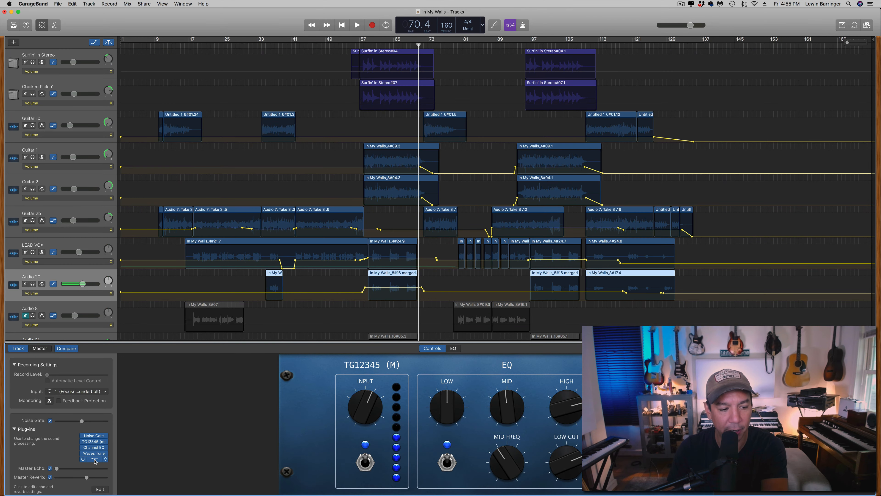
click(94, 459)
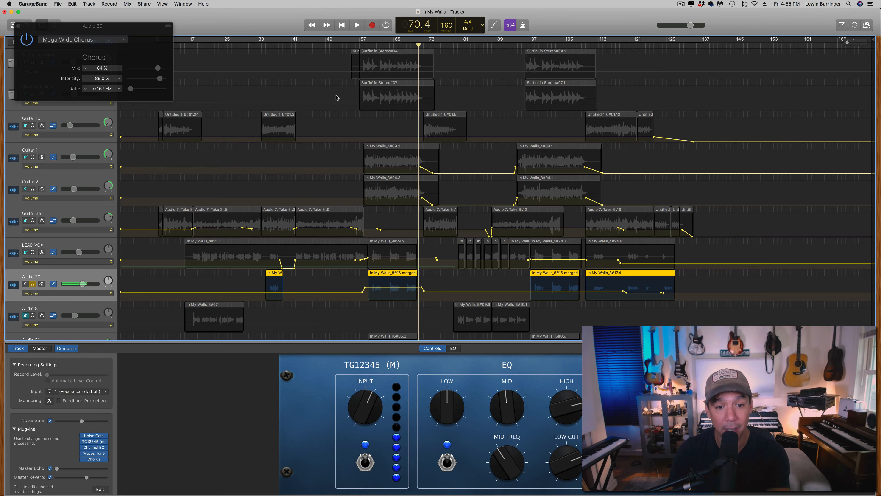
click(370, 44)
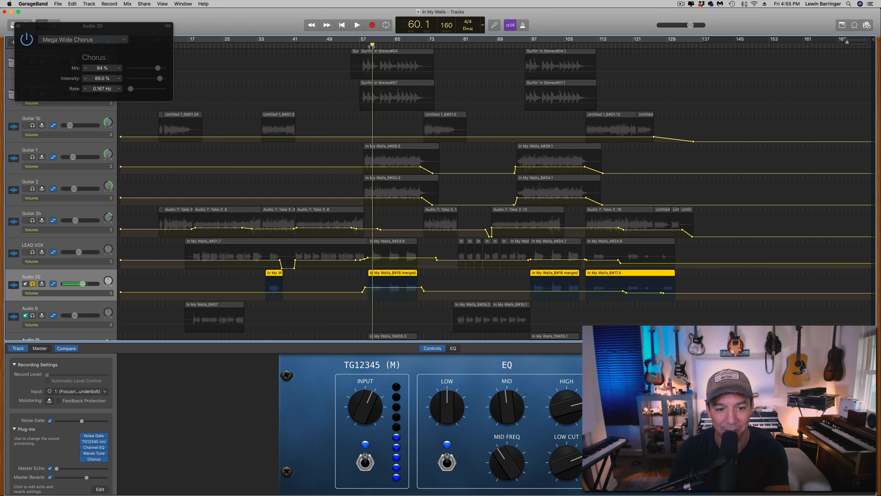
click(357, 24)
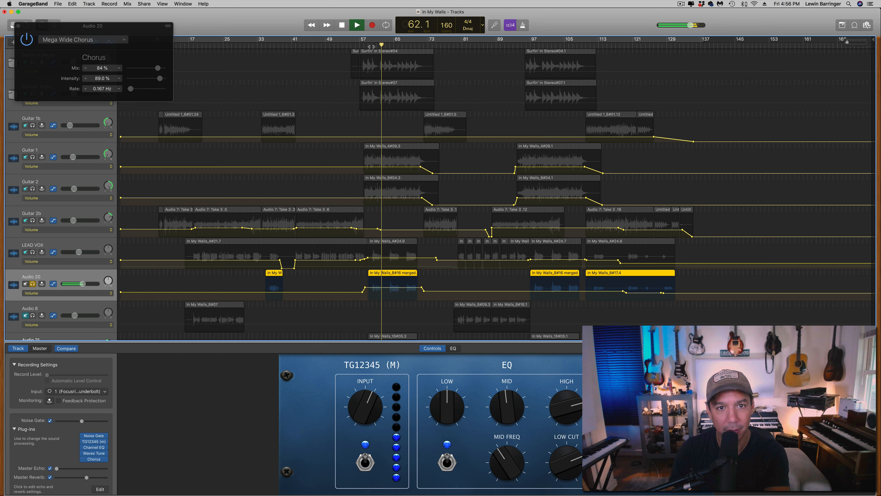
click(370, 25)
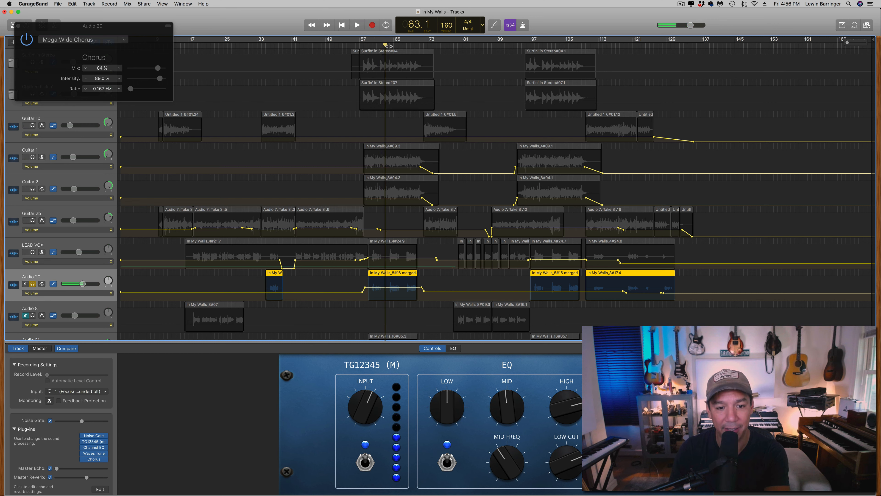
click(358, 24)
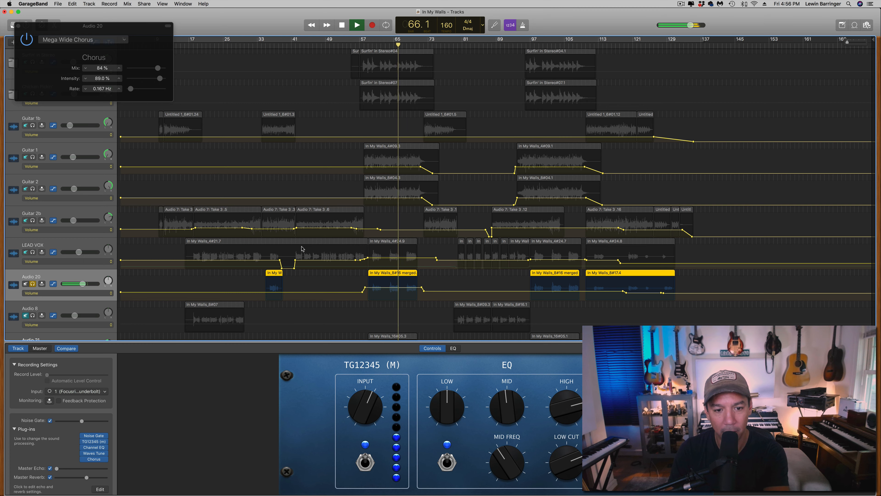
click(357, 24)
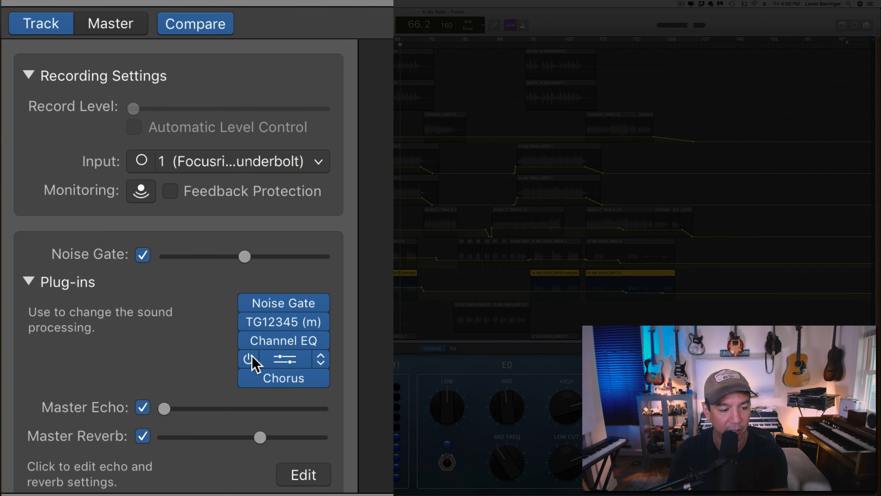
click(283, 359)
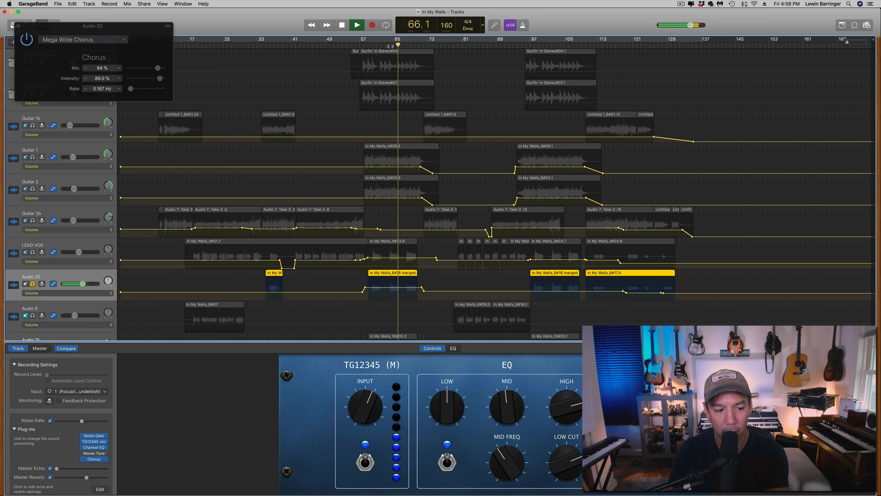
click(356, 25)
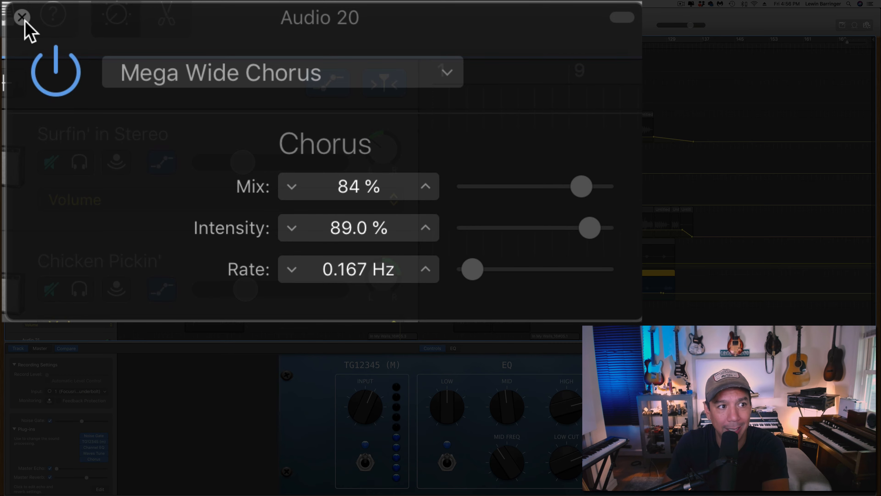
Close the chorus settings and play back the vocal section
click(21, 17)
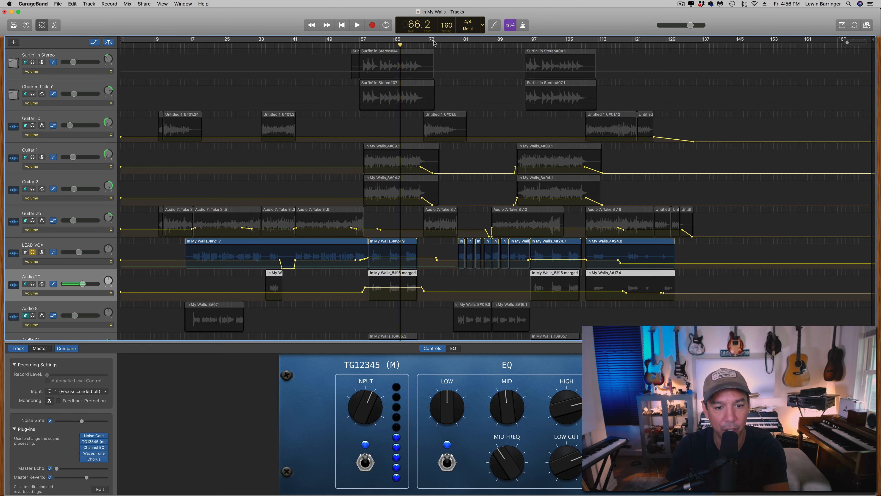
click(372, 44)
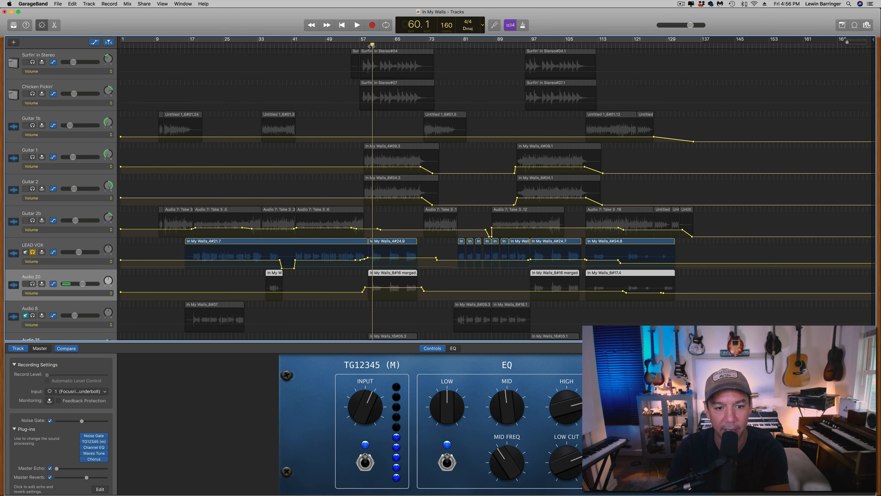
click(357, 25)
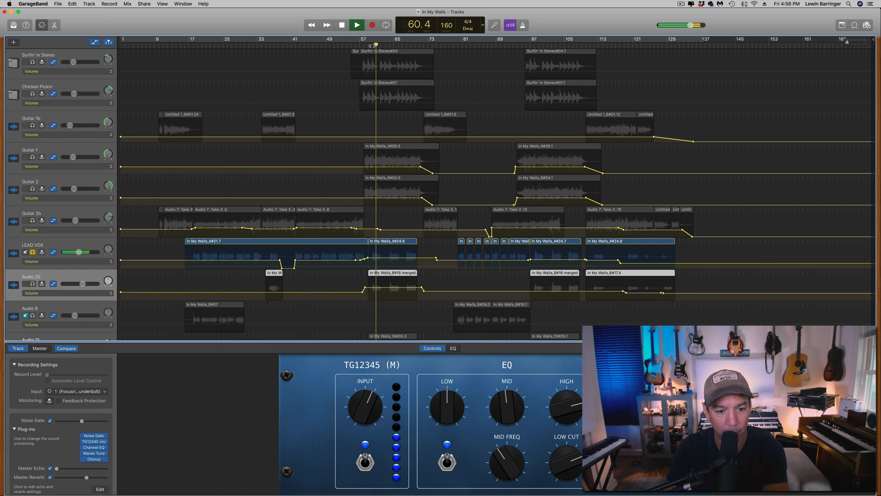
Solo Audio 20 alongside the lead vocal and replay the section
click(358, 24)
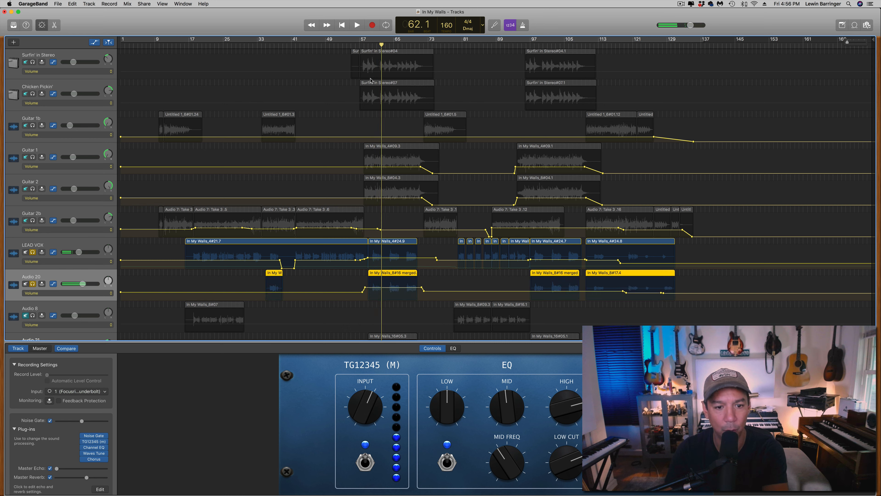
click(357, 25)
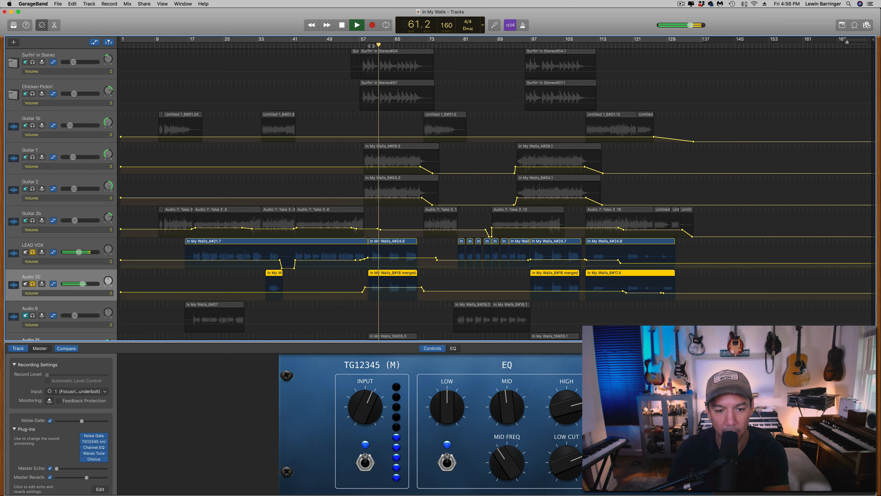
click(357, 25)
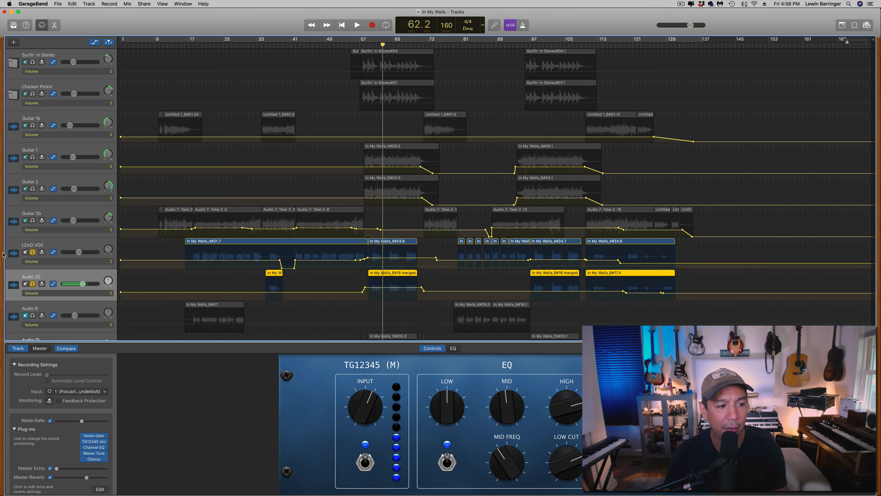
Scroll to the Audio 21 harmony track, select it and play the harmony section
scroll(down, 3)
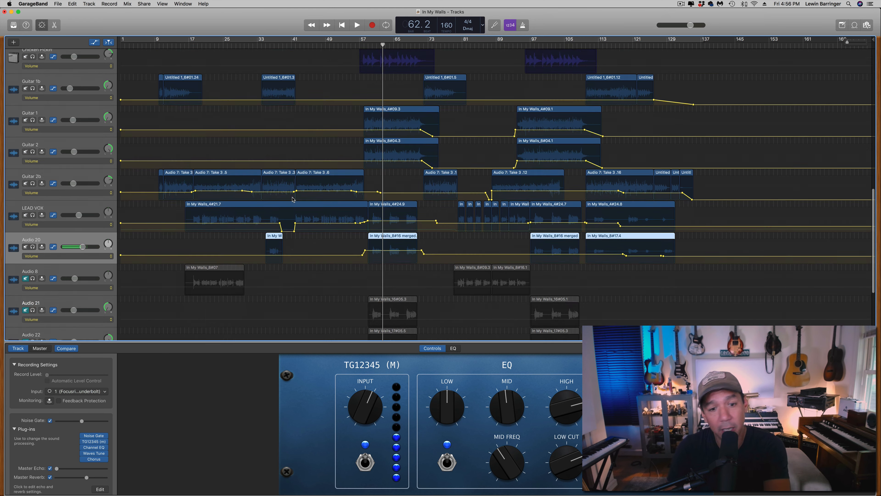
scroll(down, 3)
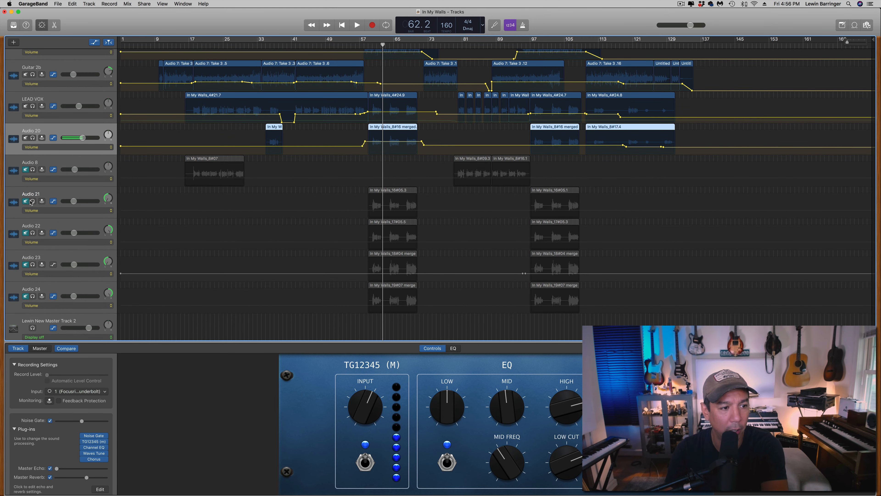
mouse_move(25, 201)
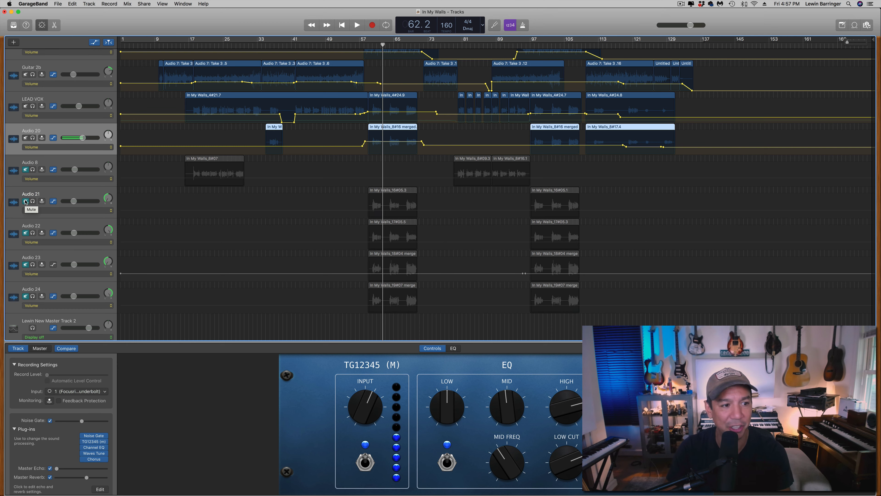
click(24, 201)
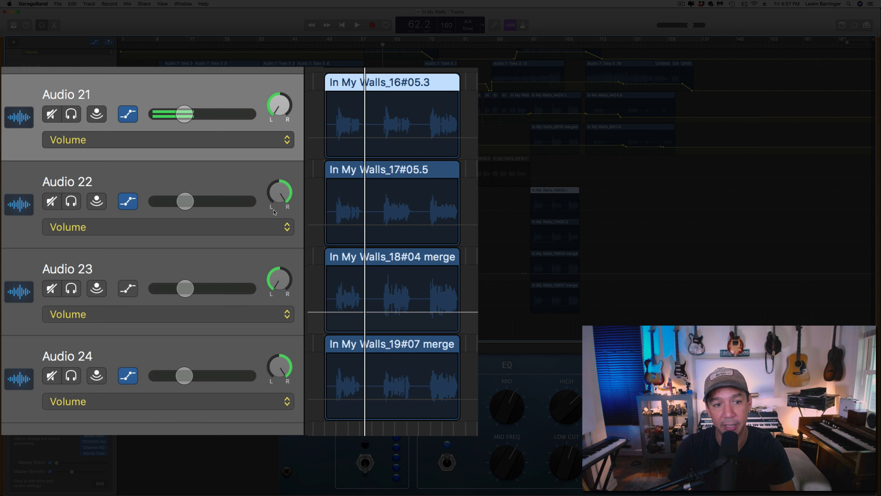
mouse_move(253, 178)
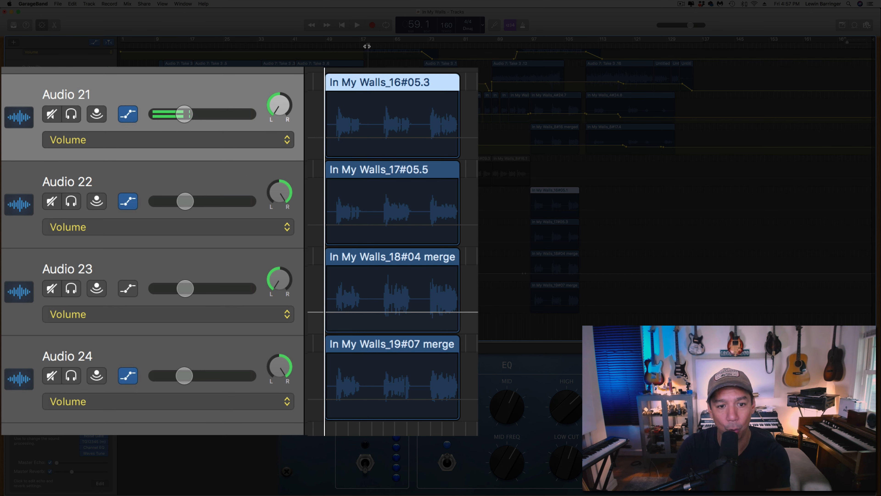
click(356, 25)
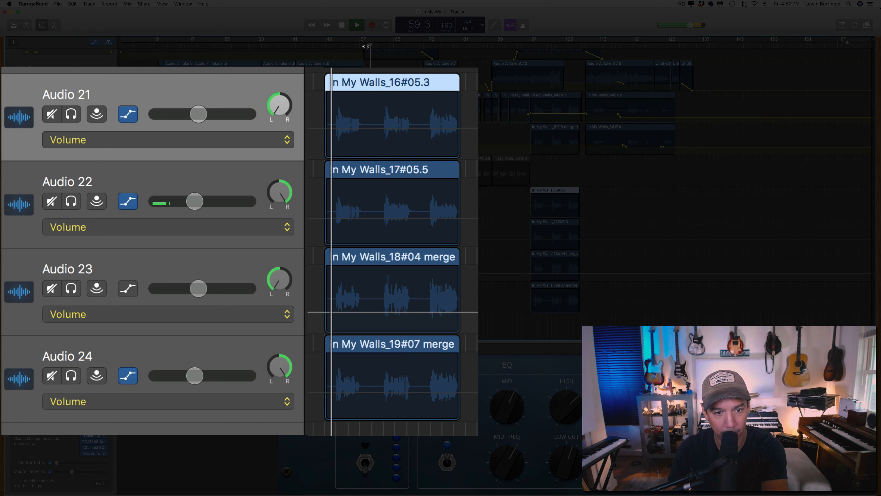
click(356, 25)
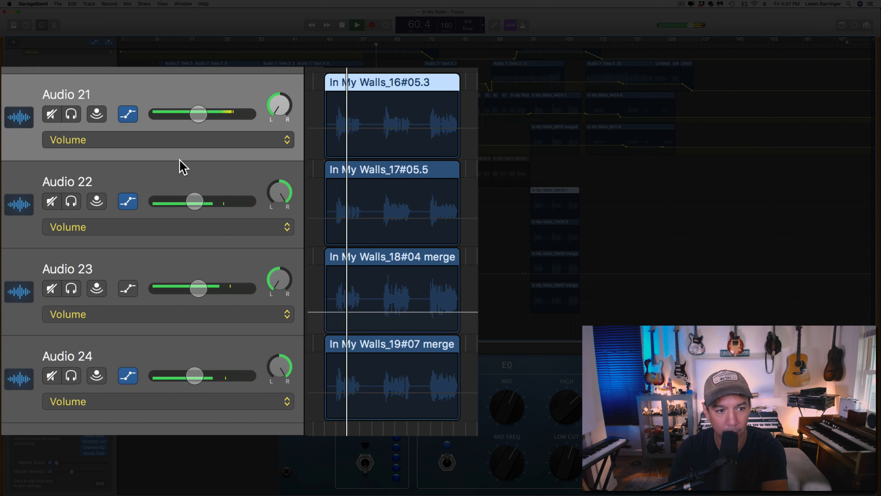